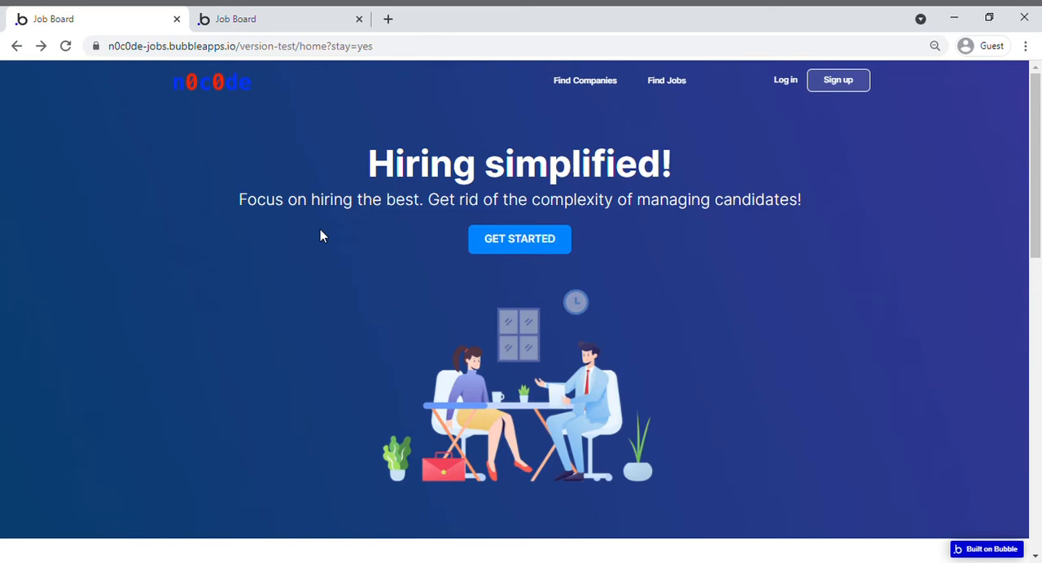
pyautogui.moveTo(384, 264)
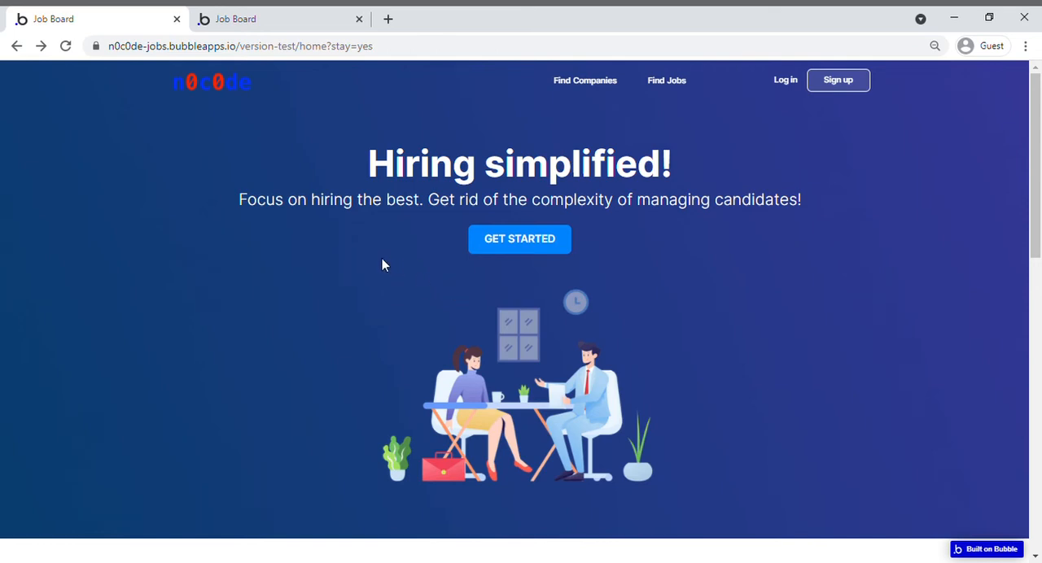
pyautogui.moveTo(441, 205)
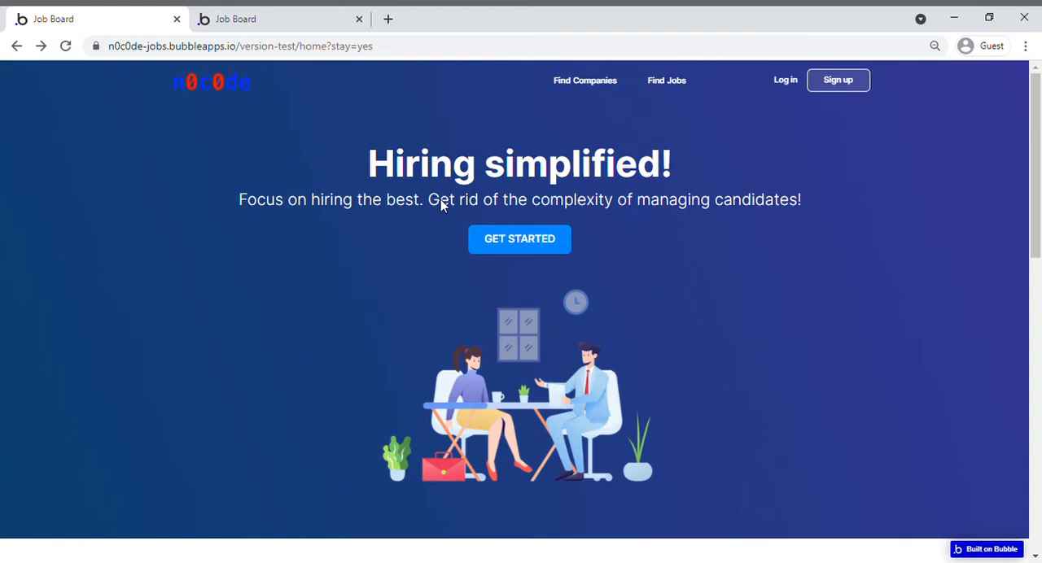
pyautogui.moveTo(774, 368)
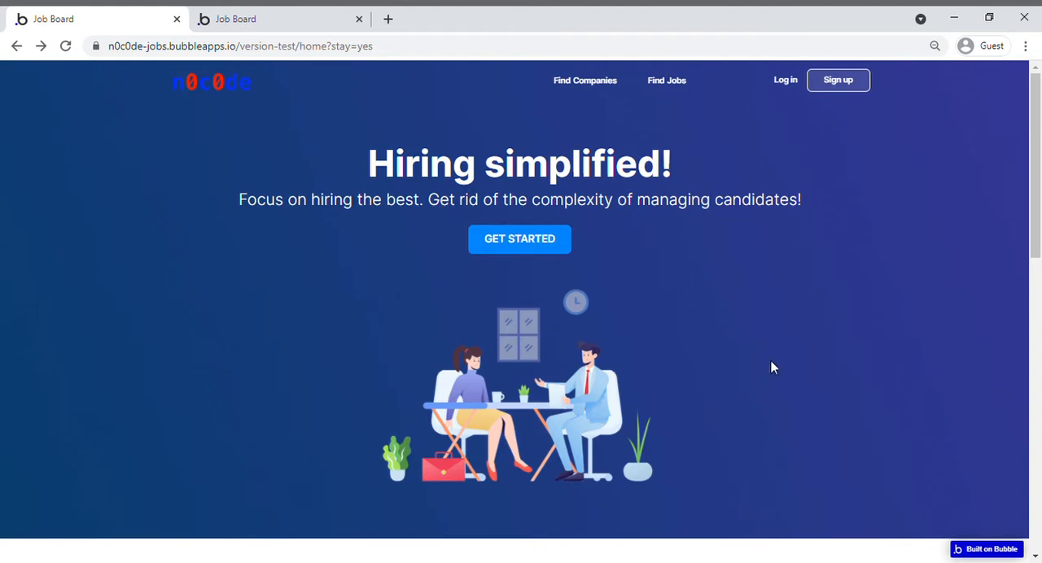
pyautogui.moveTo(870, 257)
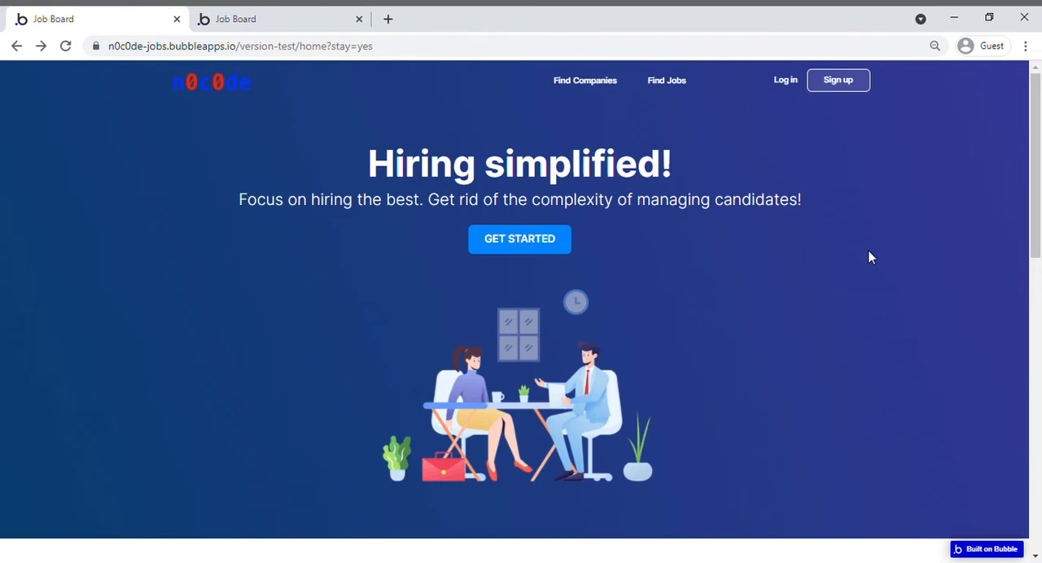
pyautogui.moveTo(810, 100)
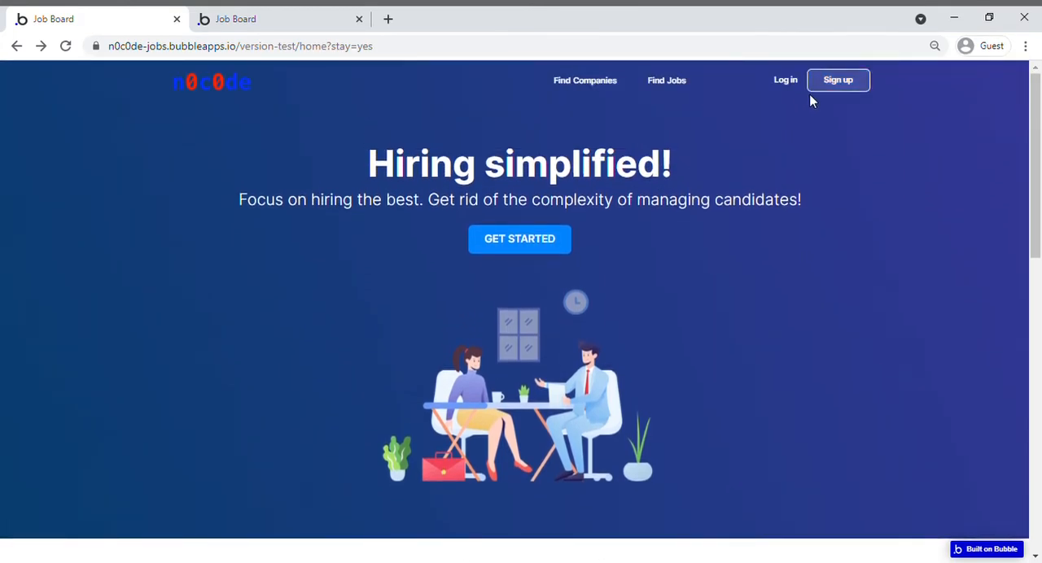
# Open the new-account sign-up form, then return to the home page
pyautogui.click(837, 80)
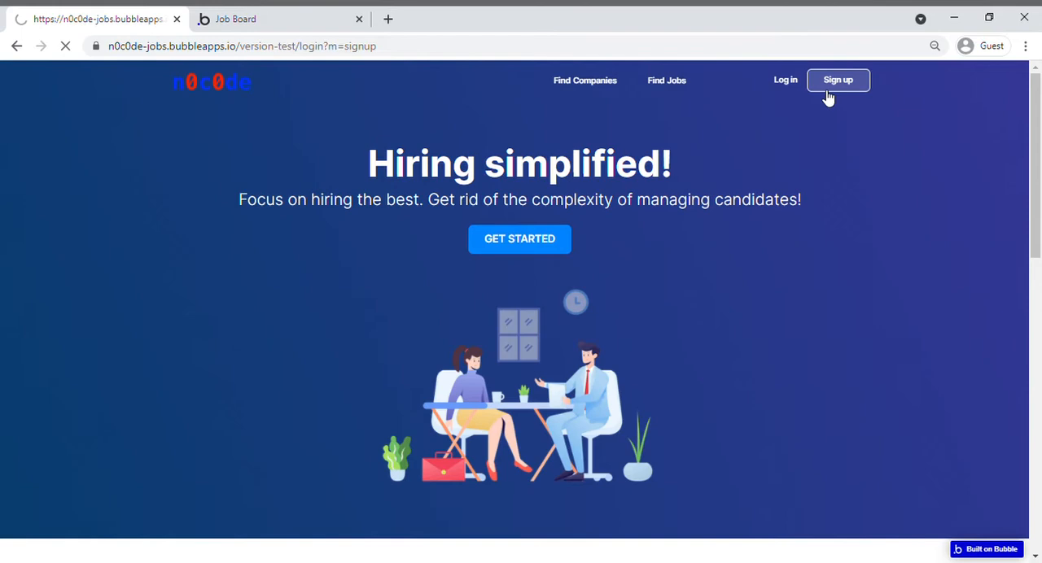
pyautogui.click(837, 79)
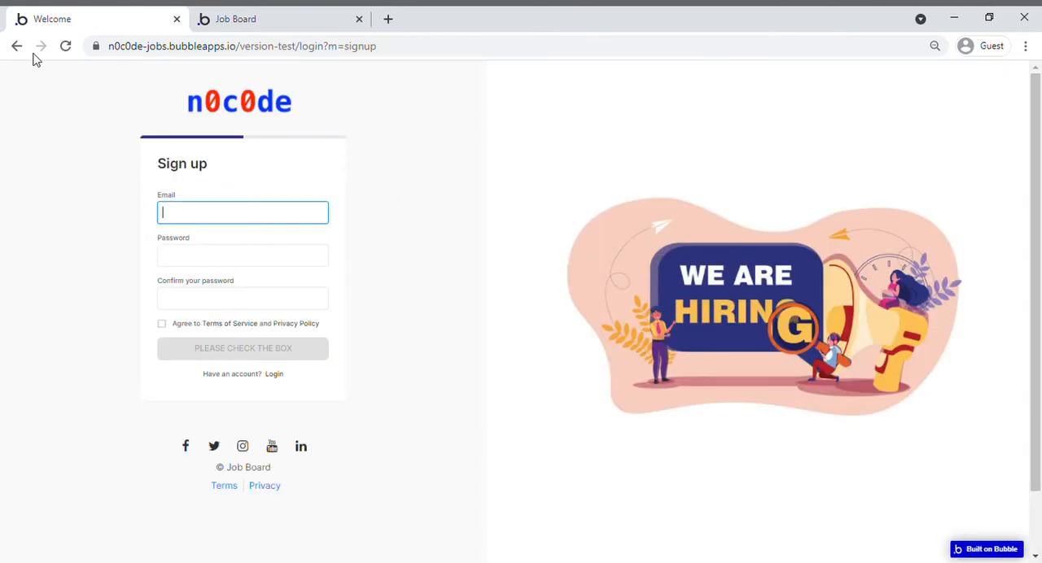
pyautogui.click(65, 46)
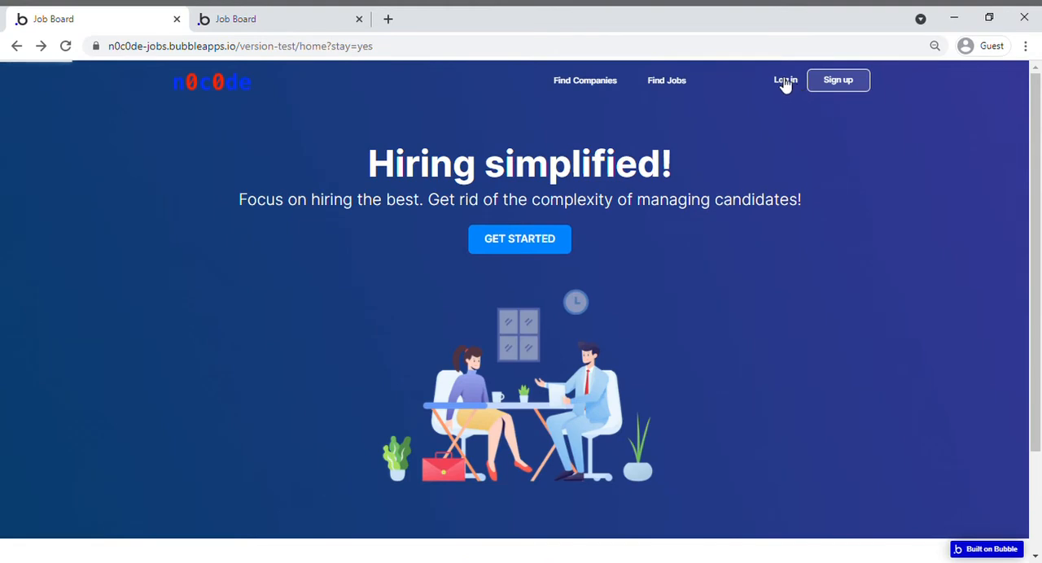
pyautogui.click(785, 80)
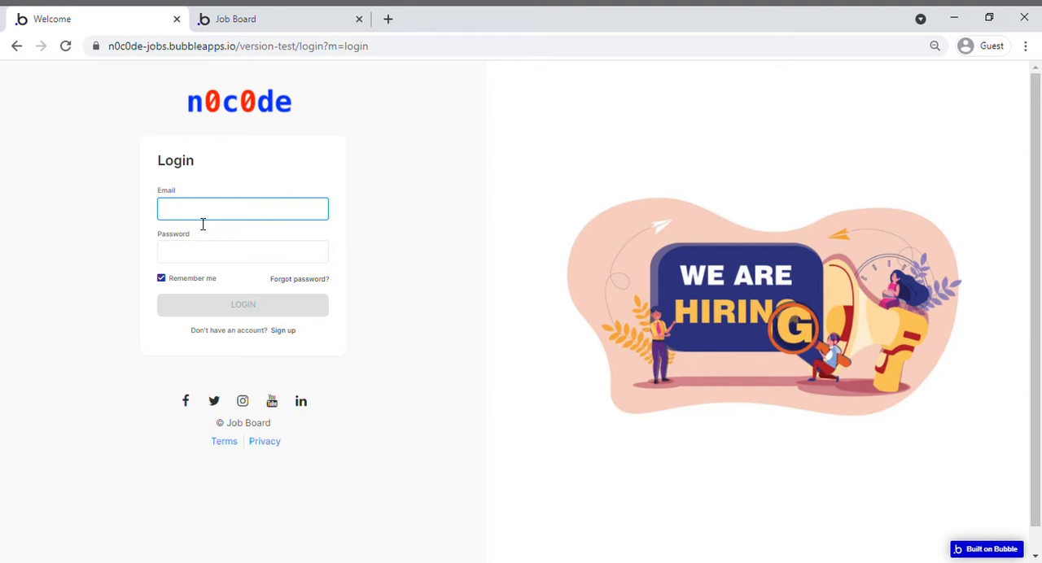
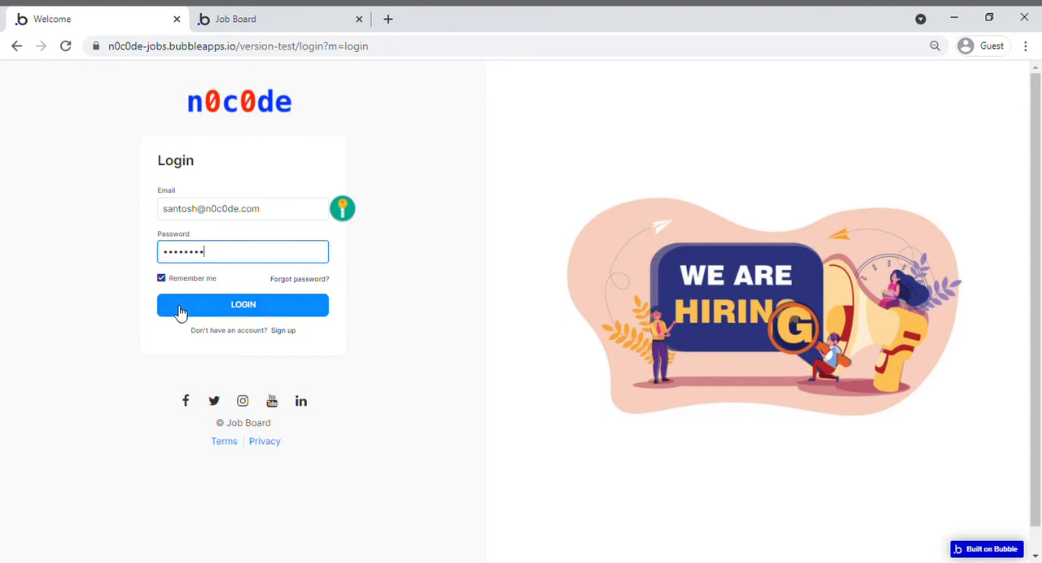
pyautogui.click(242, 304)
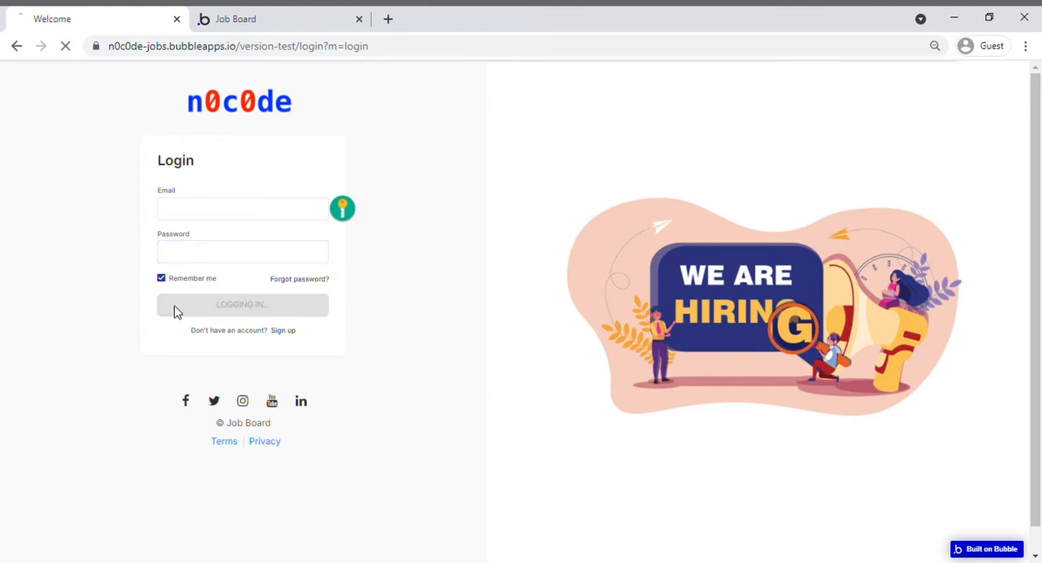
pyautogui.click(242, 304)
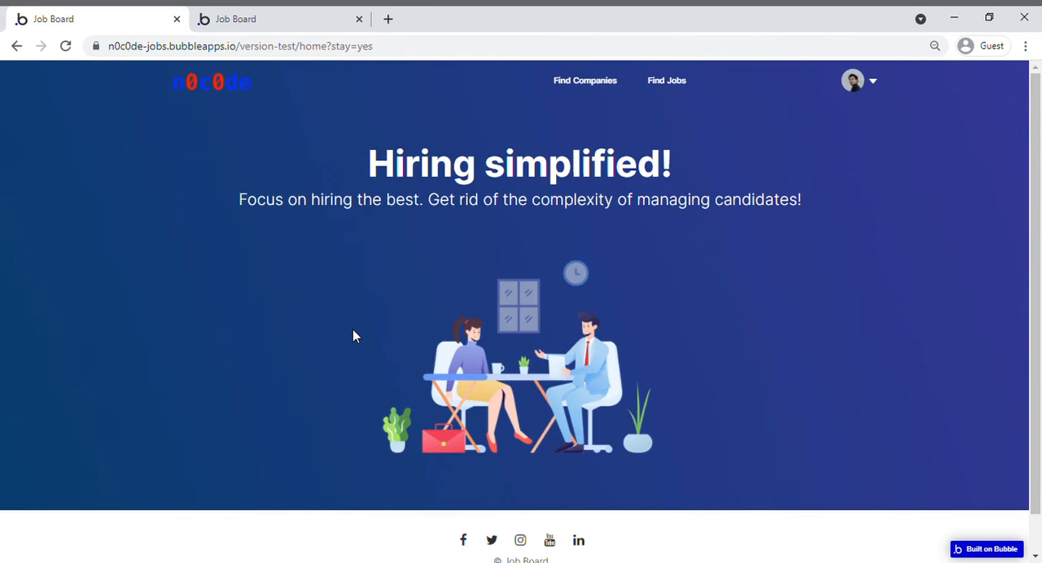
pyautogui.scroll(-3)
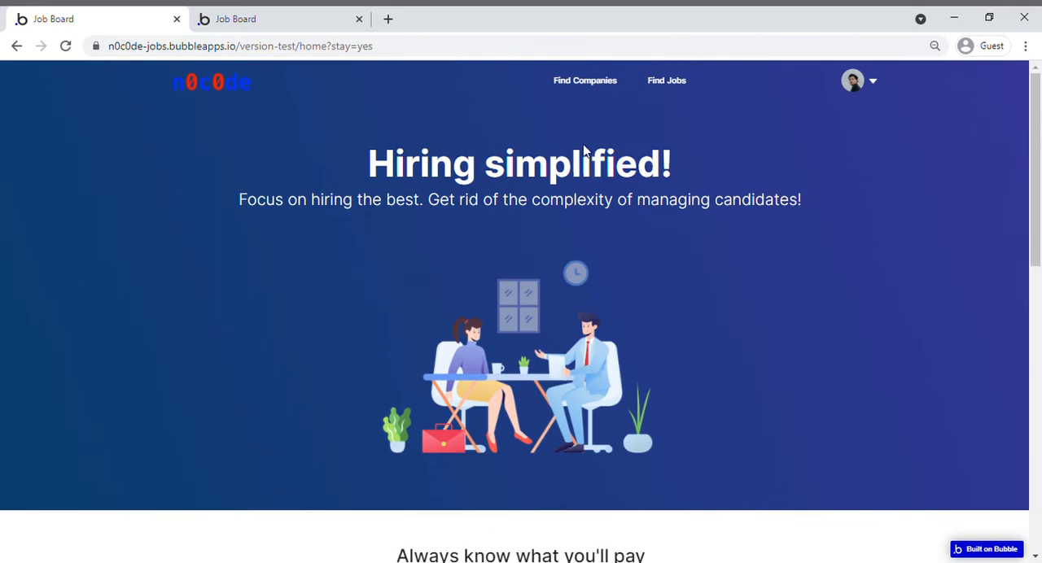
pyautogui.moveTo(549, 206)
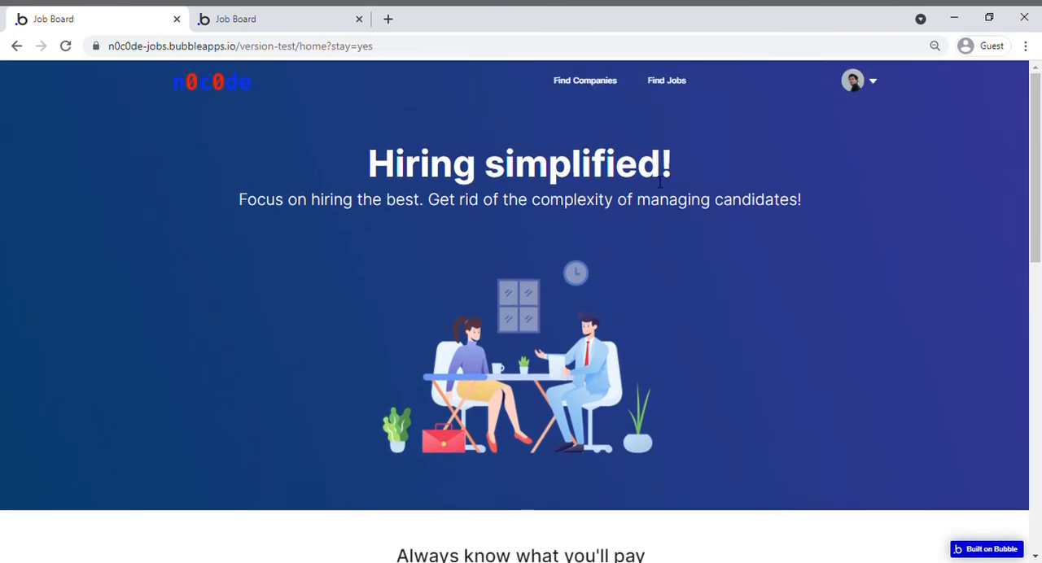
pyautogui.moveTo(667, 79)
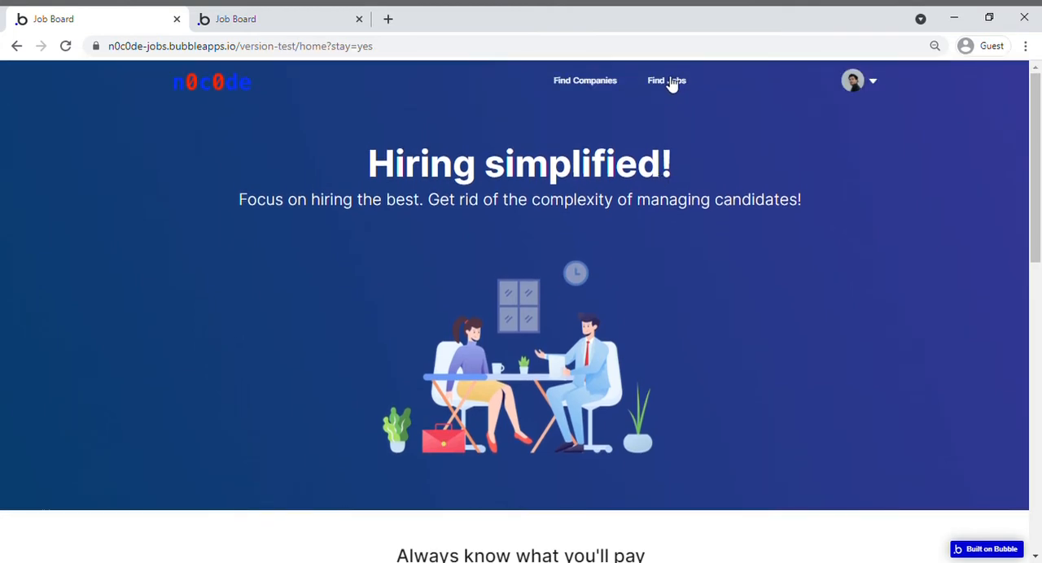
# Go to Find Jobs and scroll through the seven listed positions
pyautogui.click(667, 80)
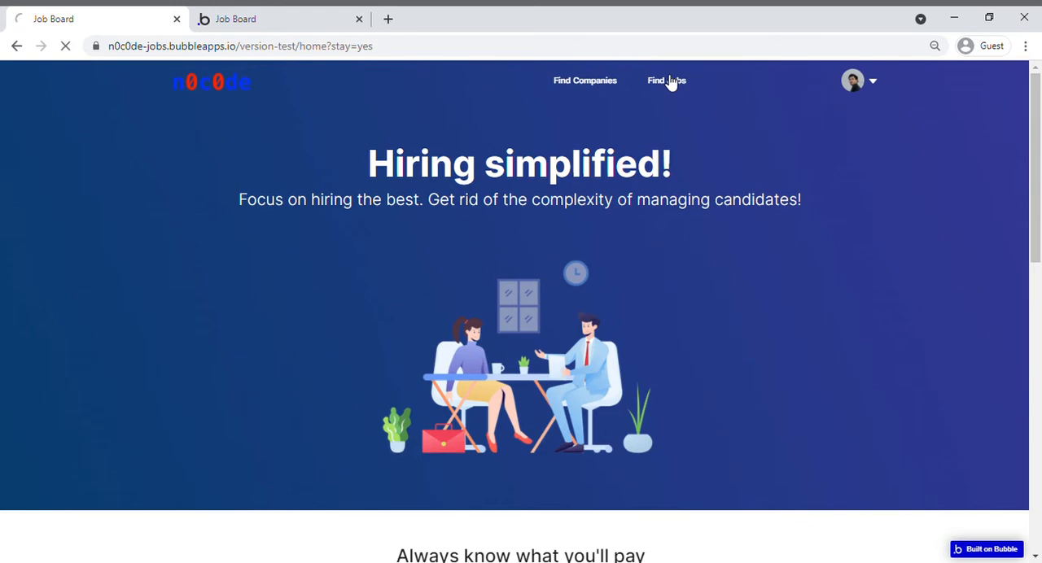
pyautogui.click(666, 80)
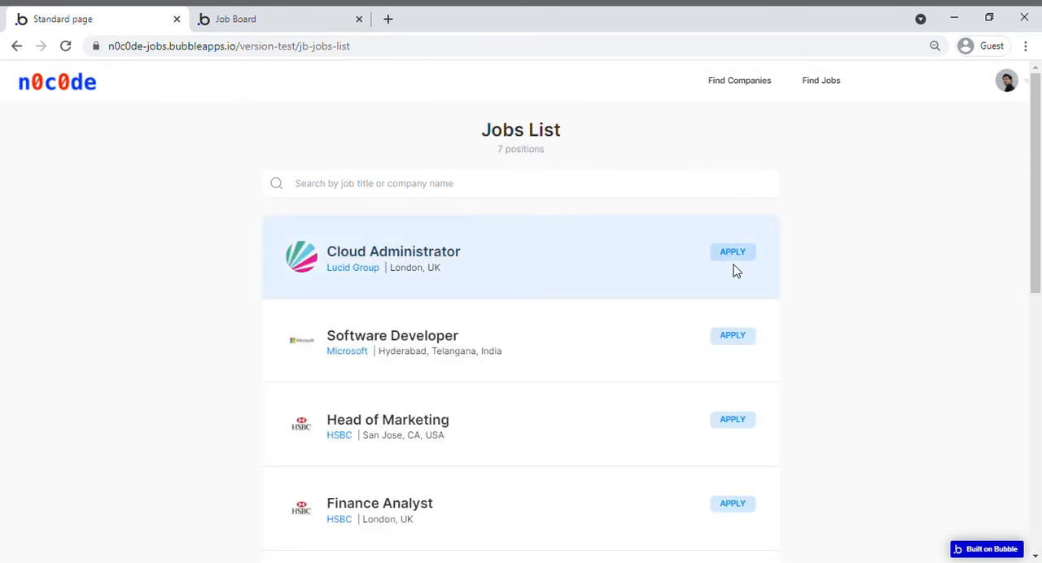
pyautogui.scroll(-3)
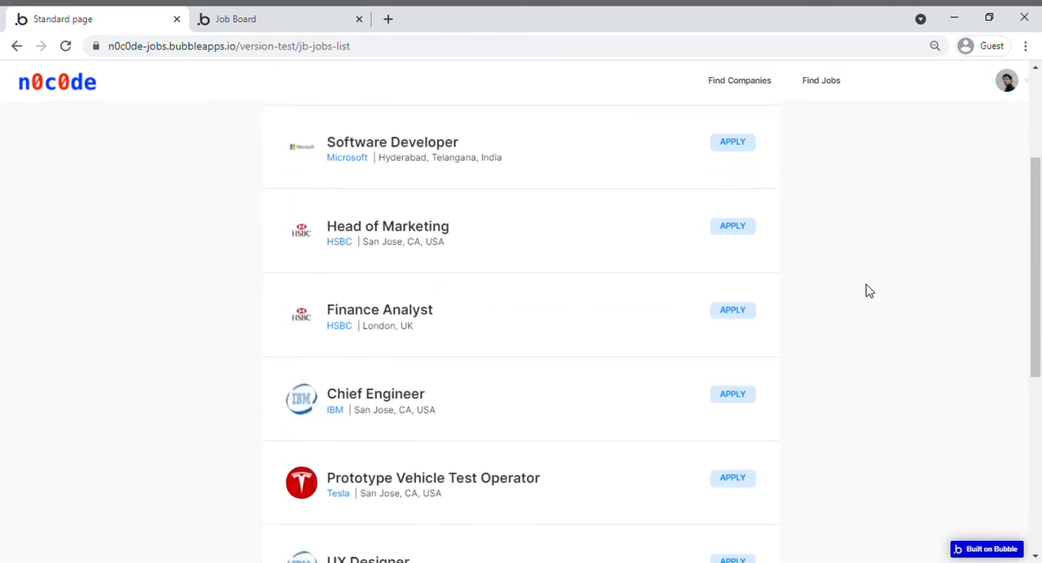
pyautogui.scroll(3)
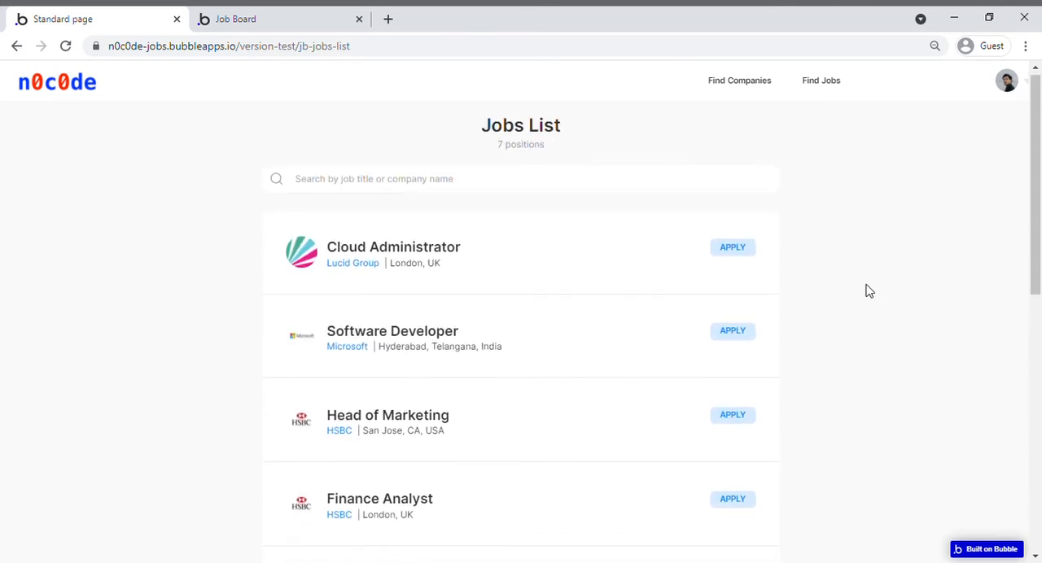
pyautogui.scroll(-3)
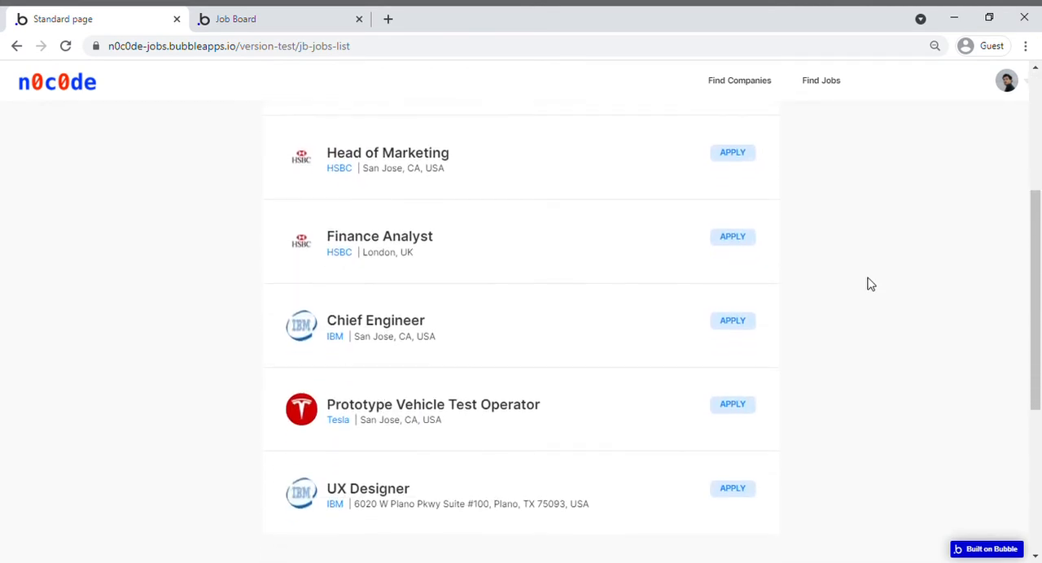
pyautogui.scroll(3)
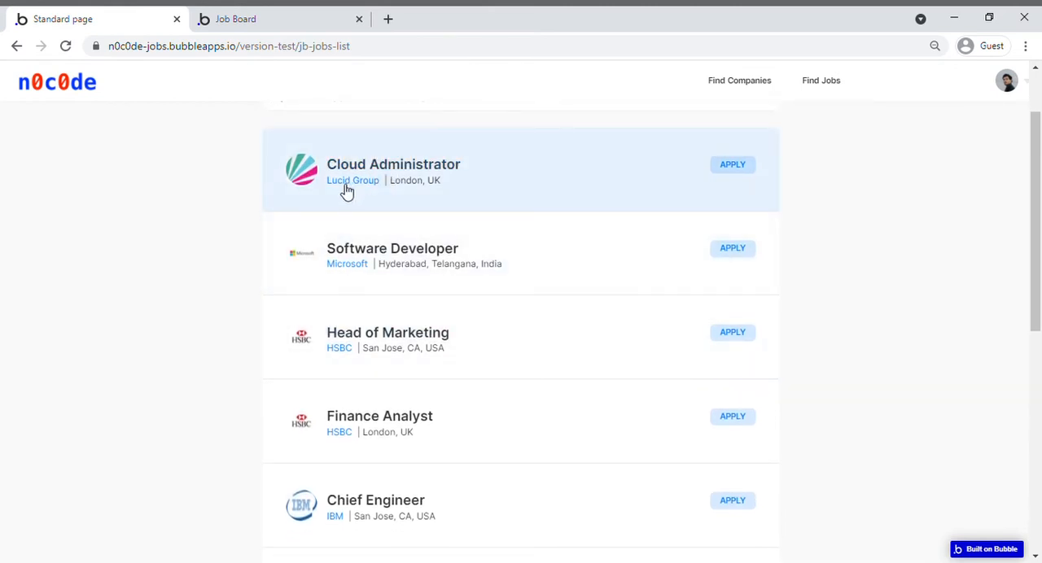
pyautogui.moveTo(944, 189)
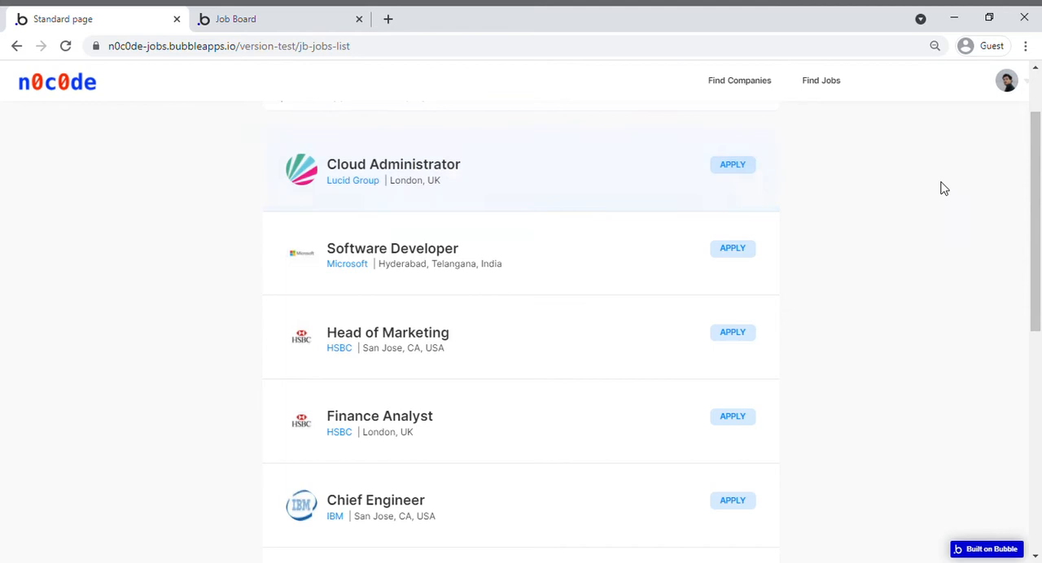
pyautogui.moveTo(921, 298)
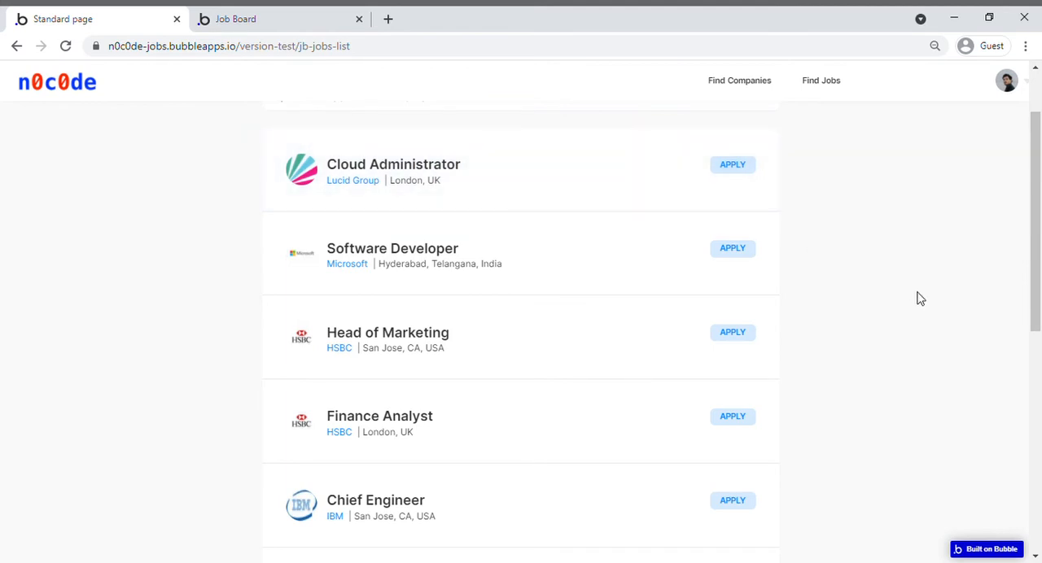
pyautogui.scroll(-3)
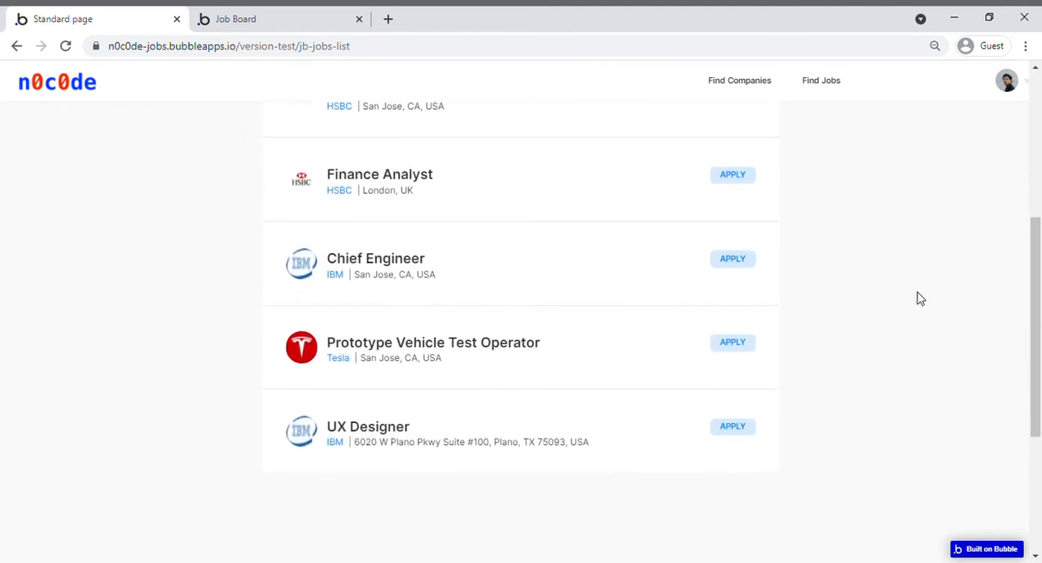
pyautogui.scroll(3)
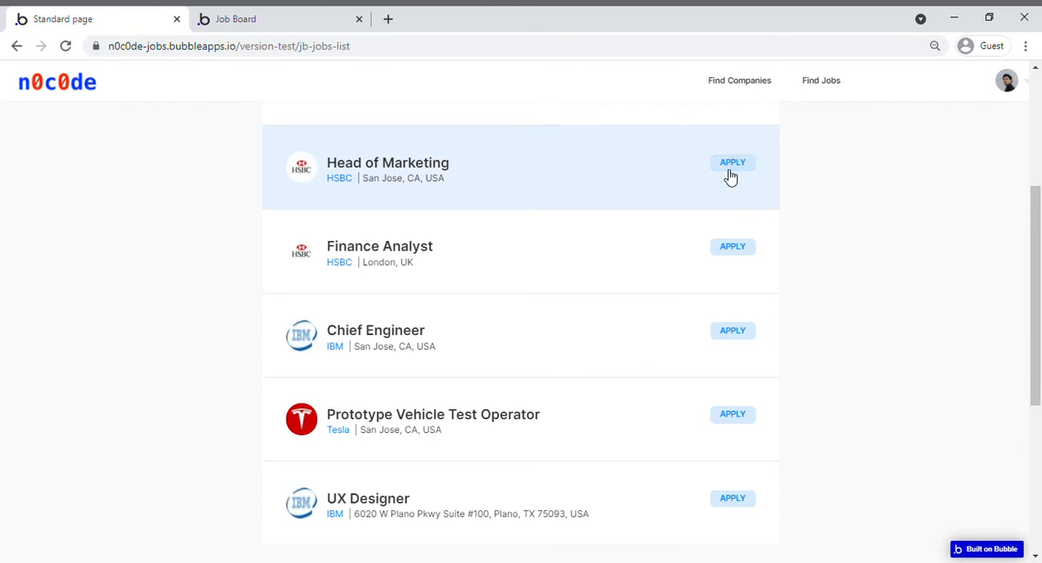
# Apply to HSBC's Head of Marketing job and review the empty application form
pyautogui.click(732, 162)
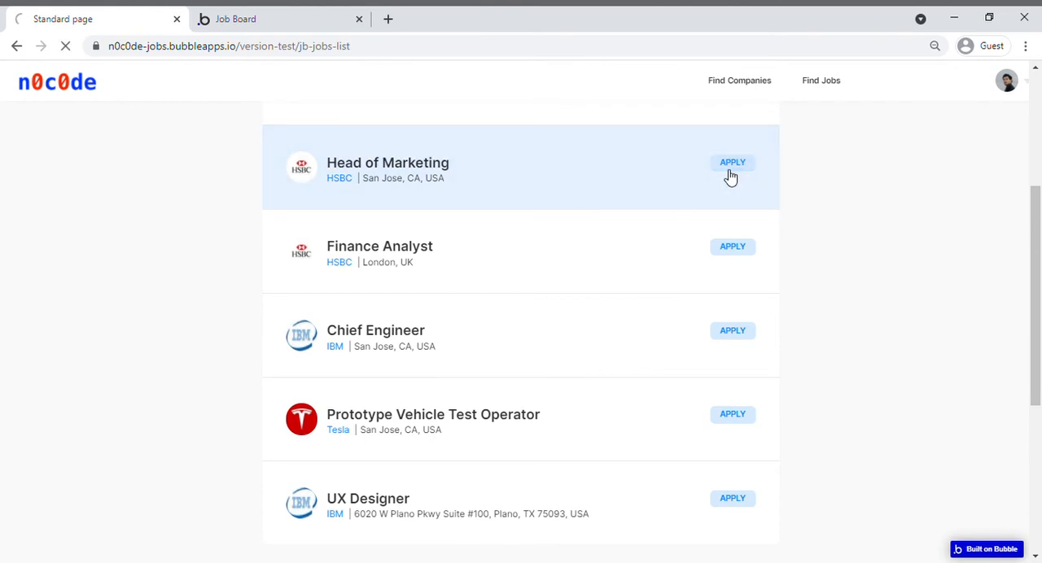
pyautogui.click(732, 162)
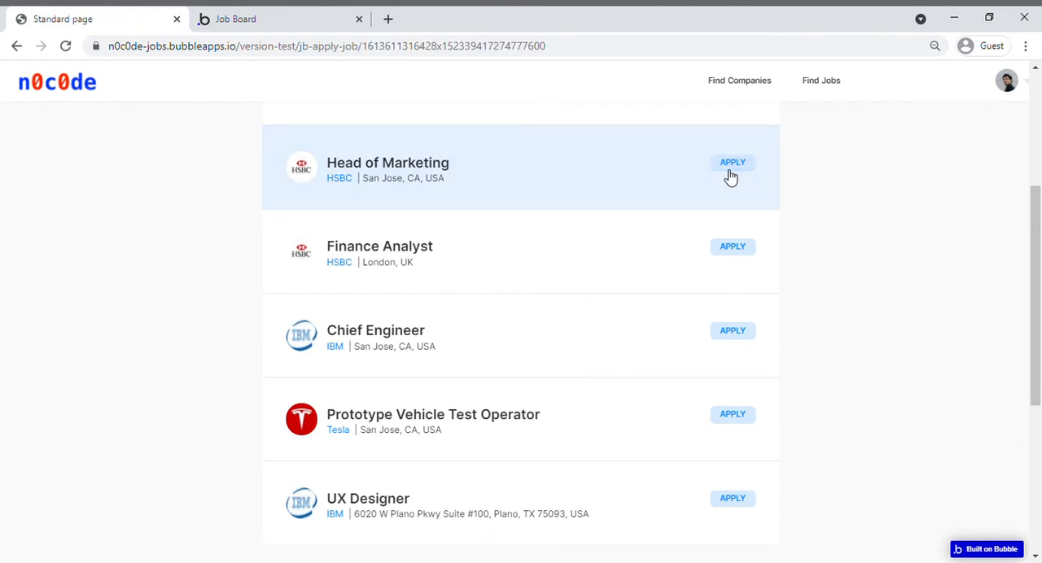
pyautogui.click(732, 162)
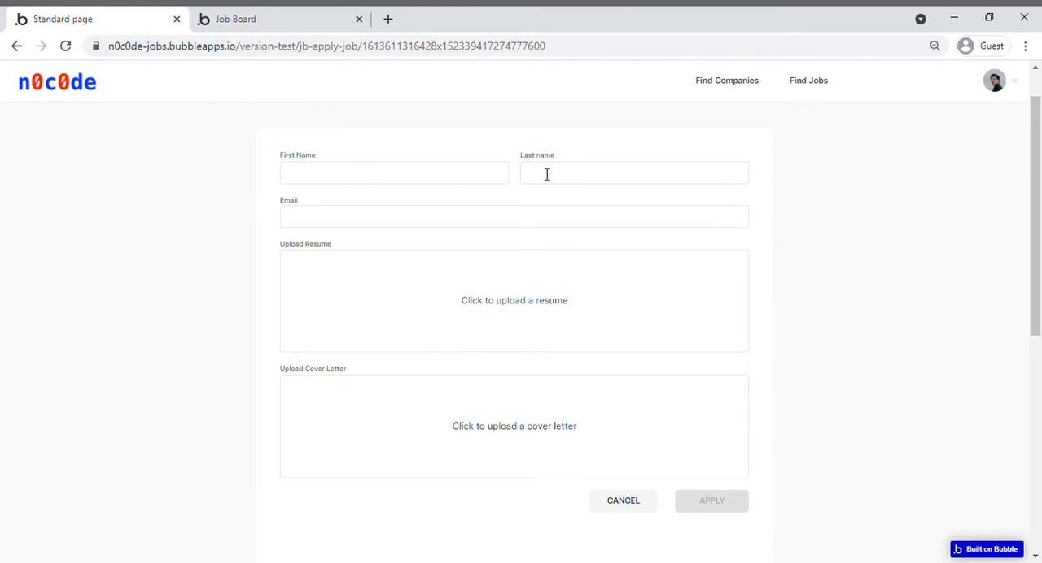
pyautogui.moveTo(504, 297)
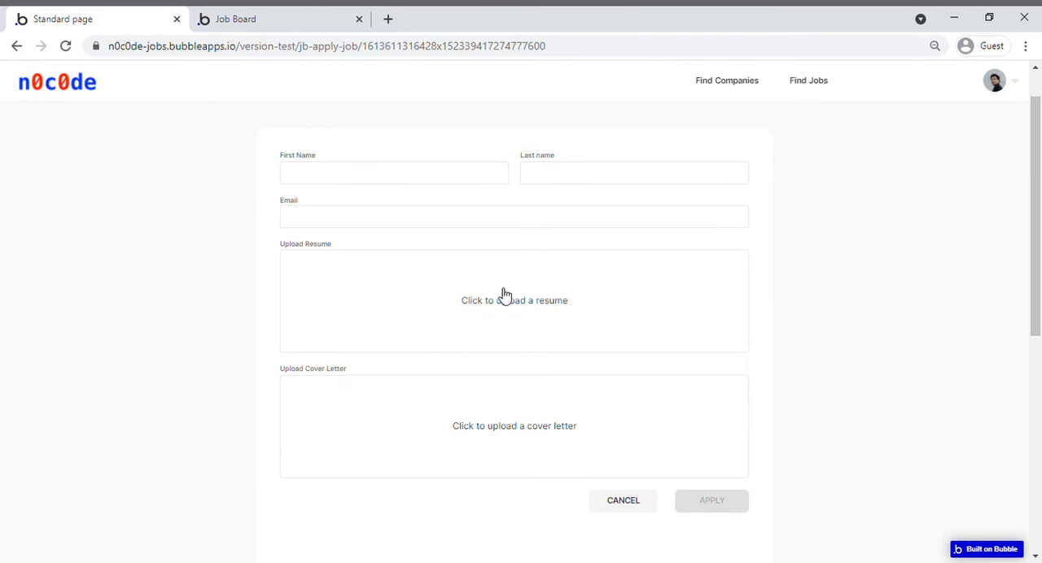
pyautogui.moveTo(413, 285)
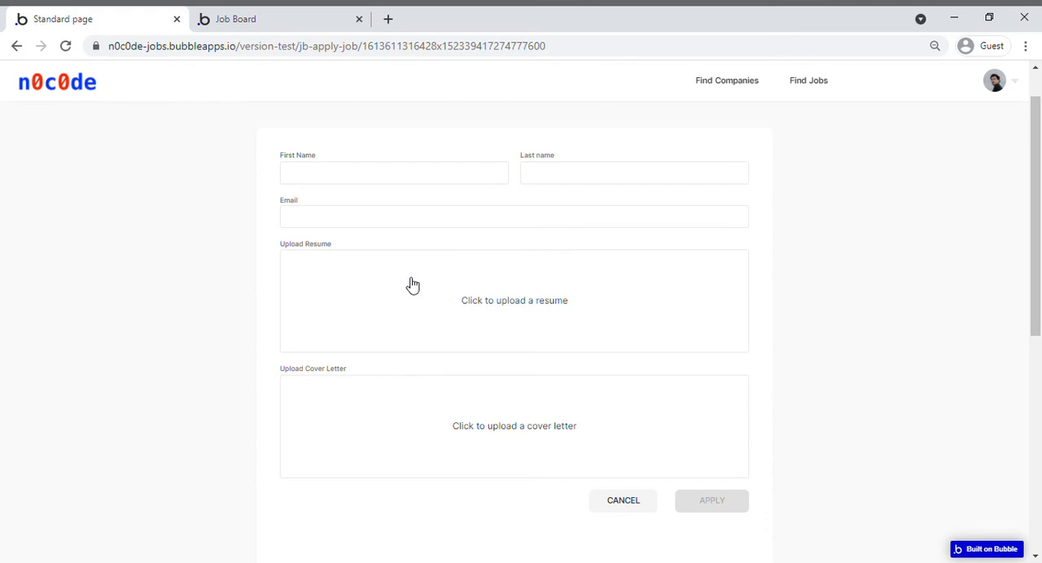
pyautogui.scroll(3)
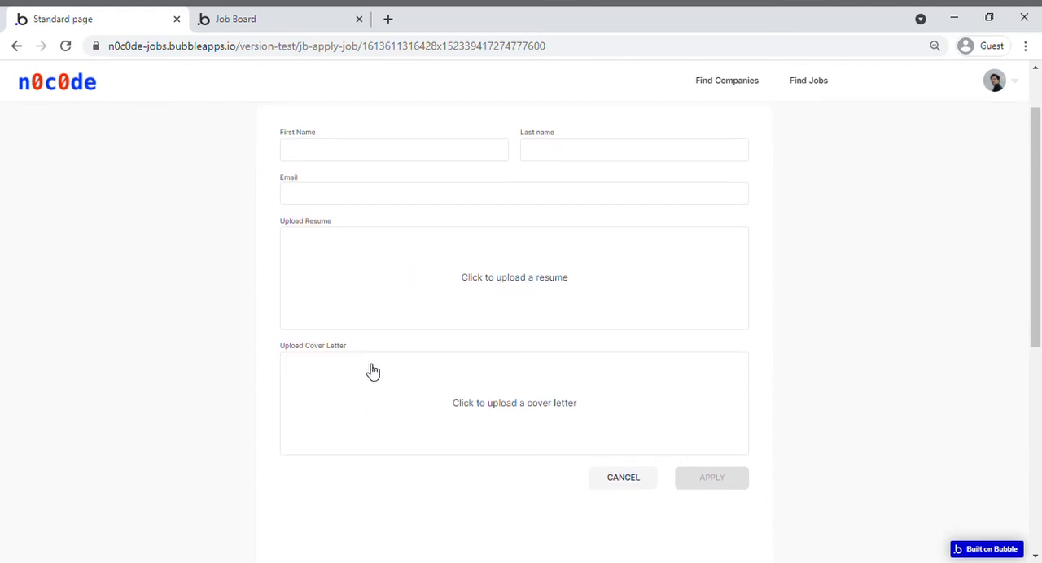
pyautogui.scroll(-3)
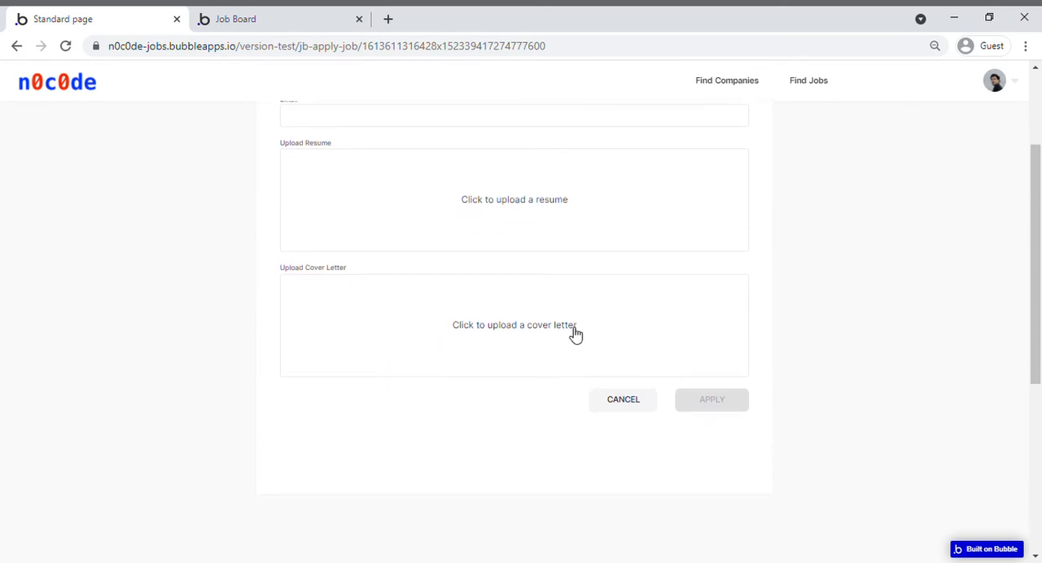
pyautogui.moveTo(713, 399)
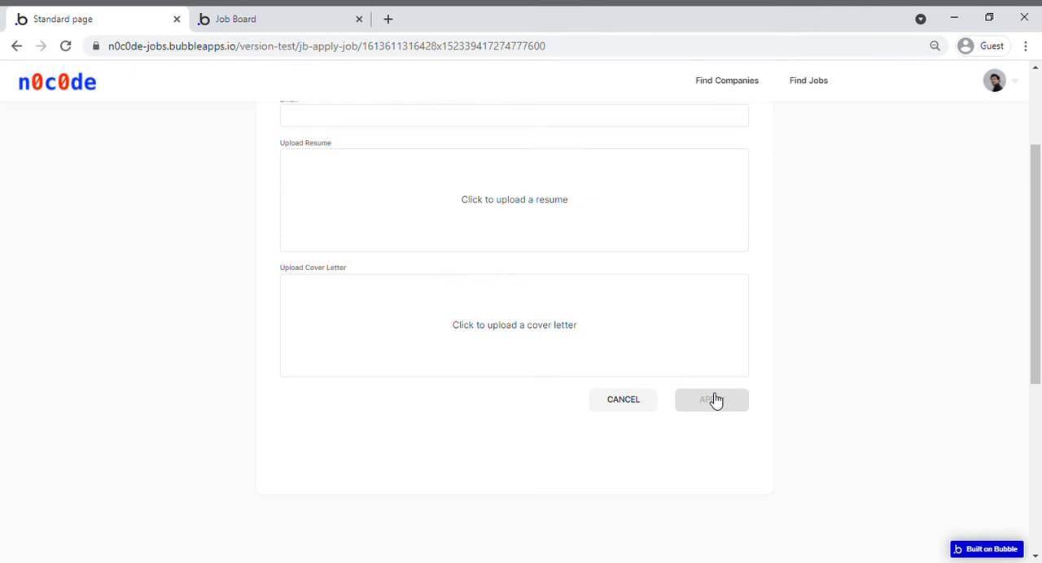
pyautogui.scroll(3)
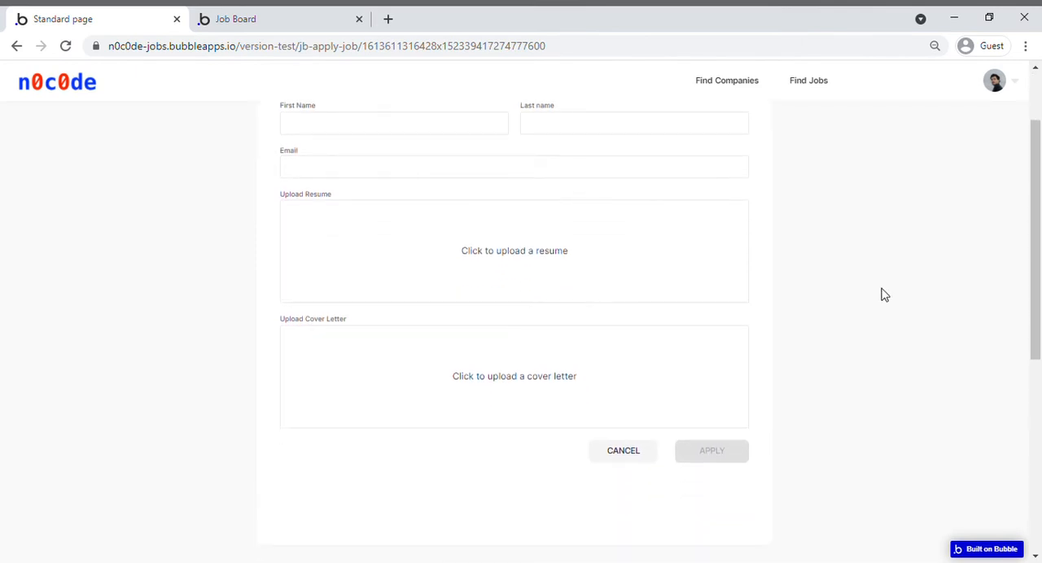
pyautogui.scroll(-3)
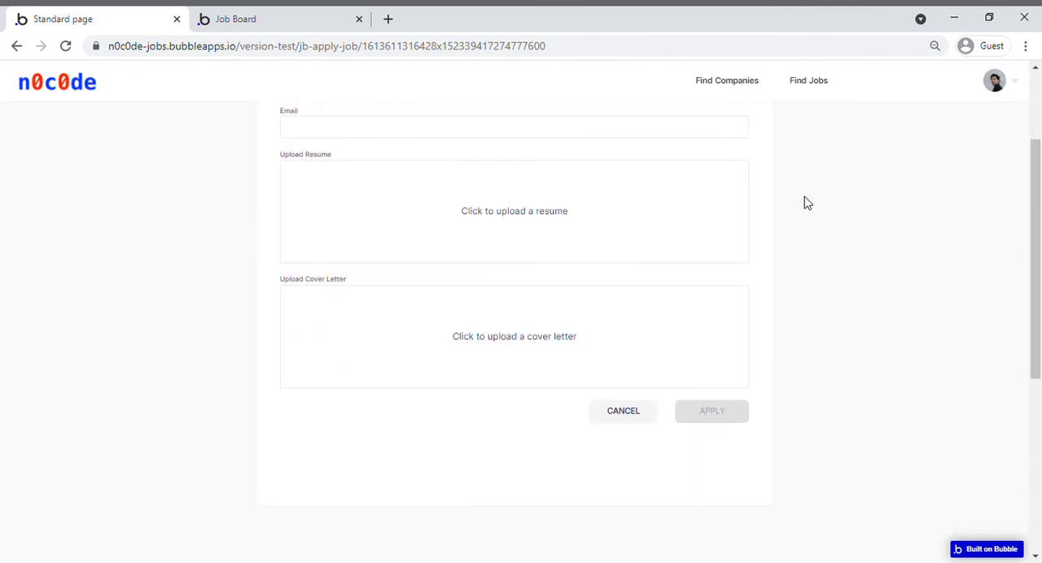
pyautogui.moveTo(726, 80)
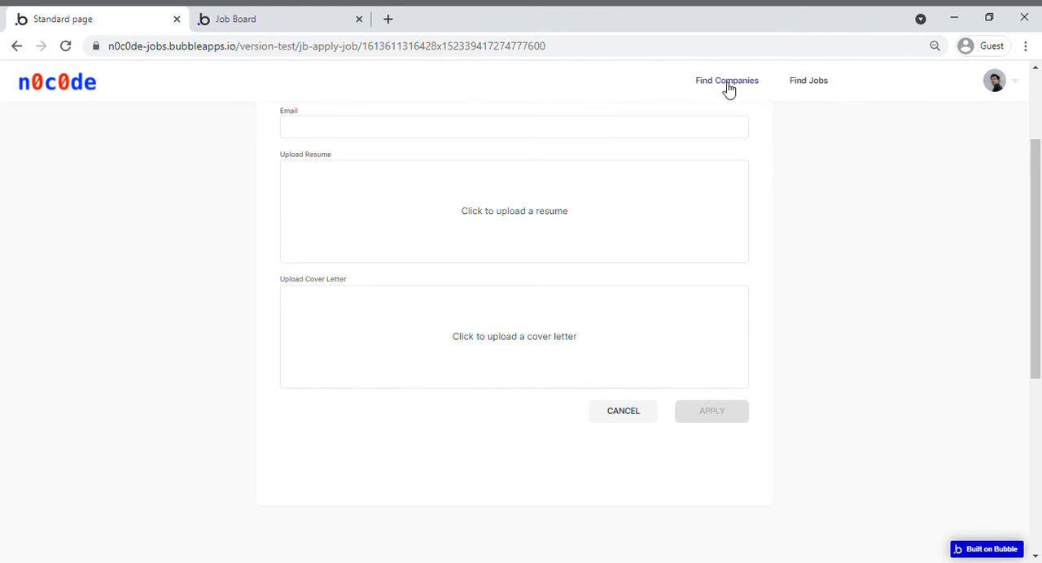
# Open Find Companies to list all seven companies, including IBM, Tesla and HSBC
pyautogui.click(726, 80)
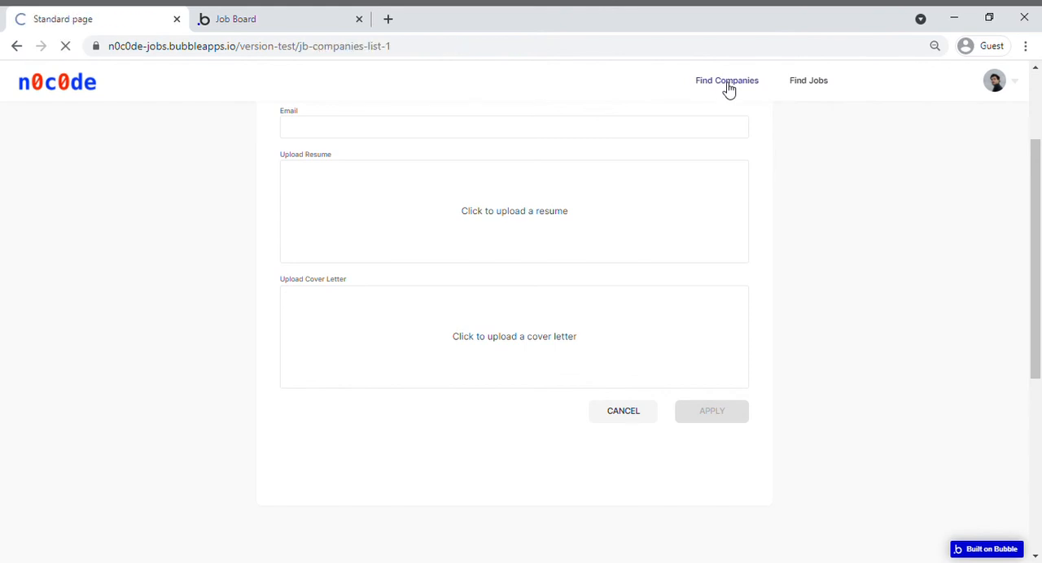
pyautogui.click(726, 80)
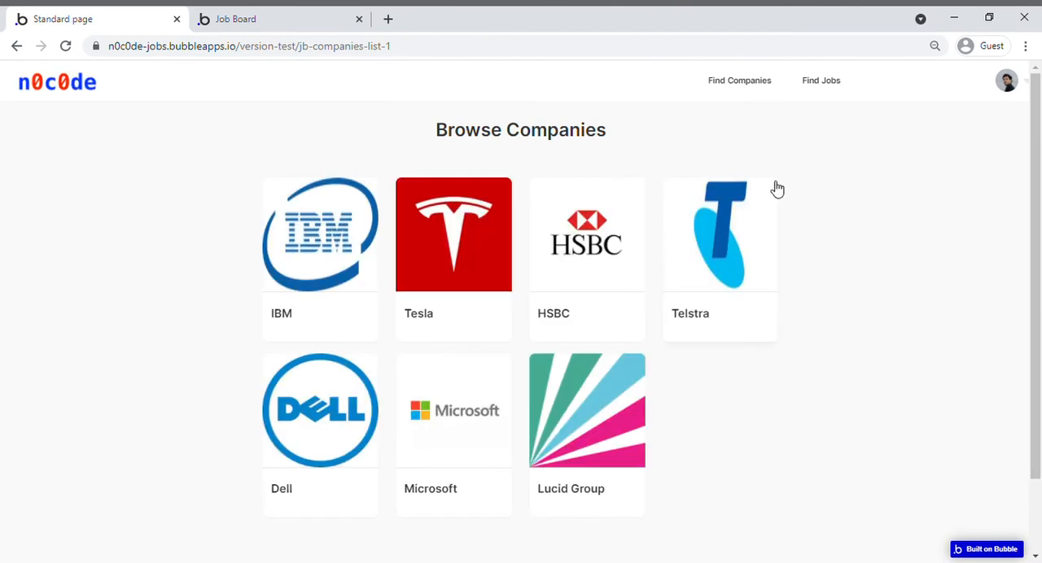
pyautogui.moveTo(224, 284)
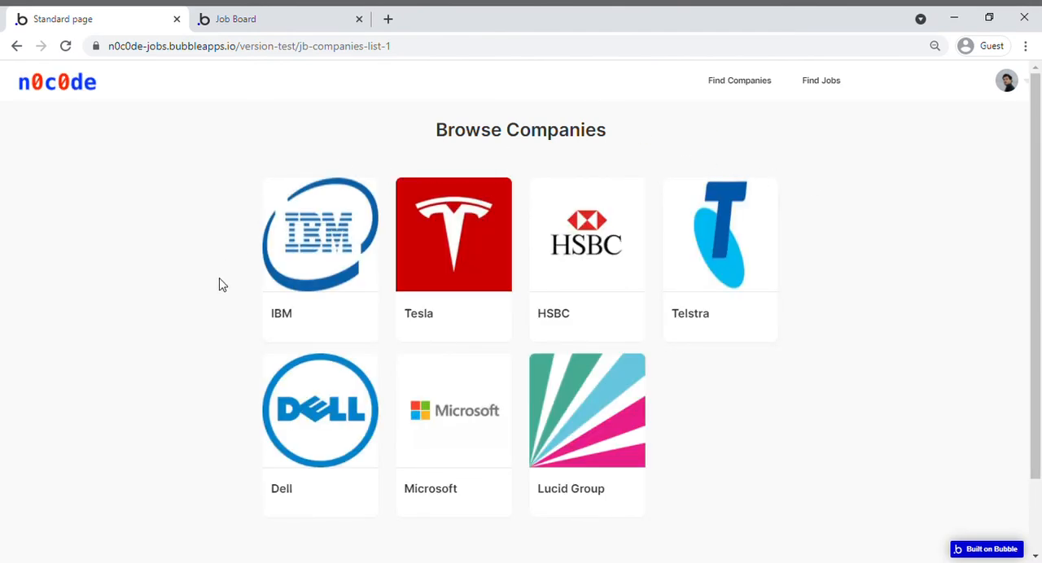
pyautogui.moveTo(525, 440)
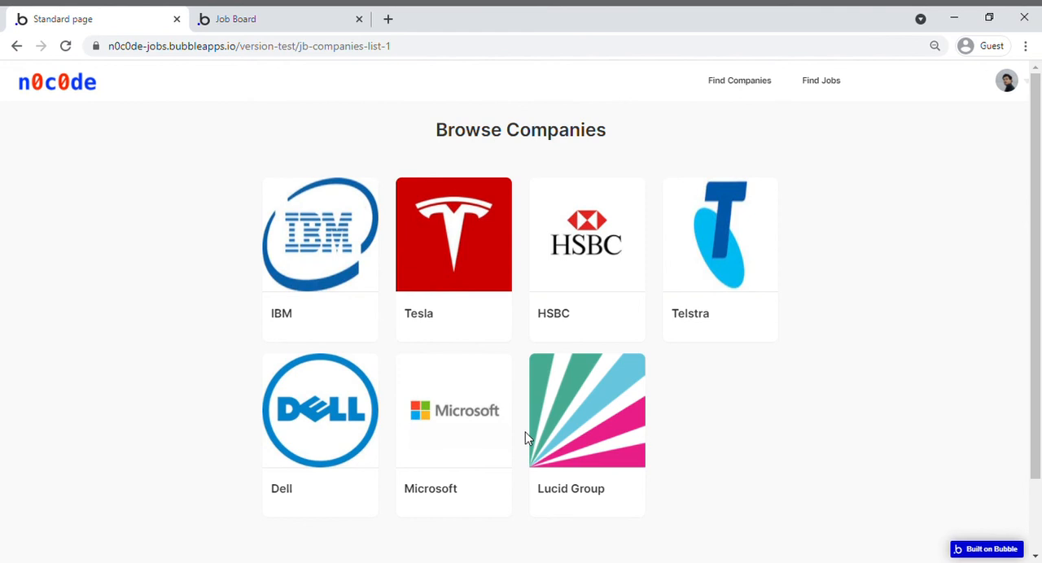
pyautogui.moveTo(442, 351)
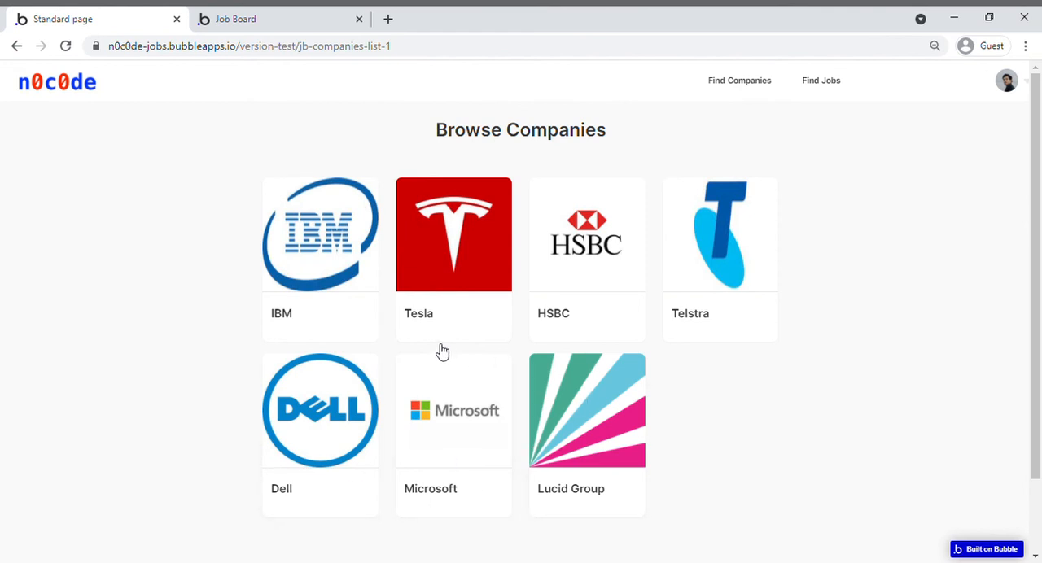
pyautogui.moveTo(432, 338)
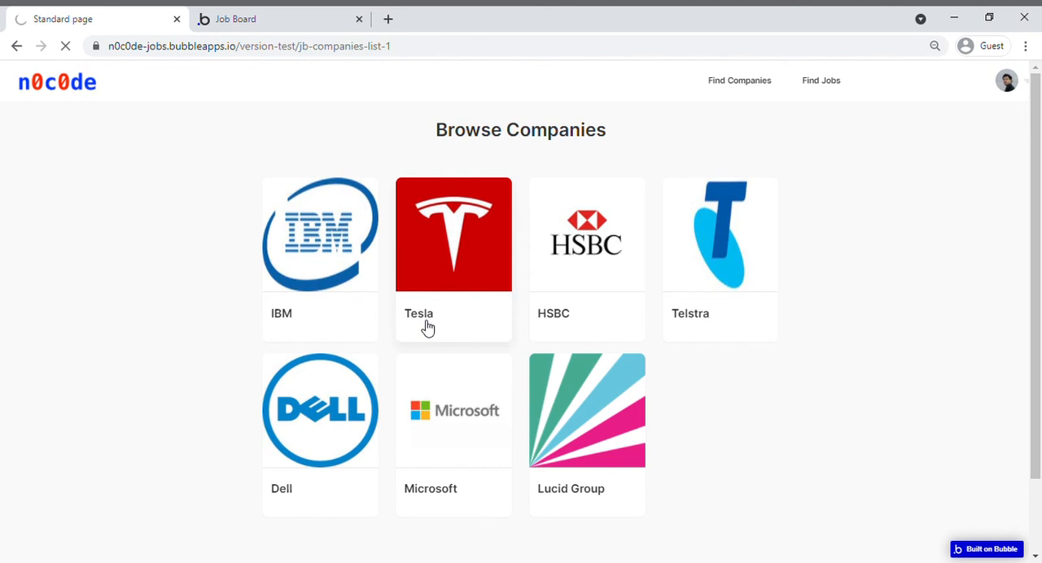
# Open Tesla's company page and view its Prototype Vehicle Test Operator listing
pyautogui.click(453, 234)
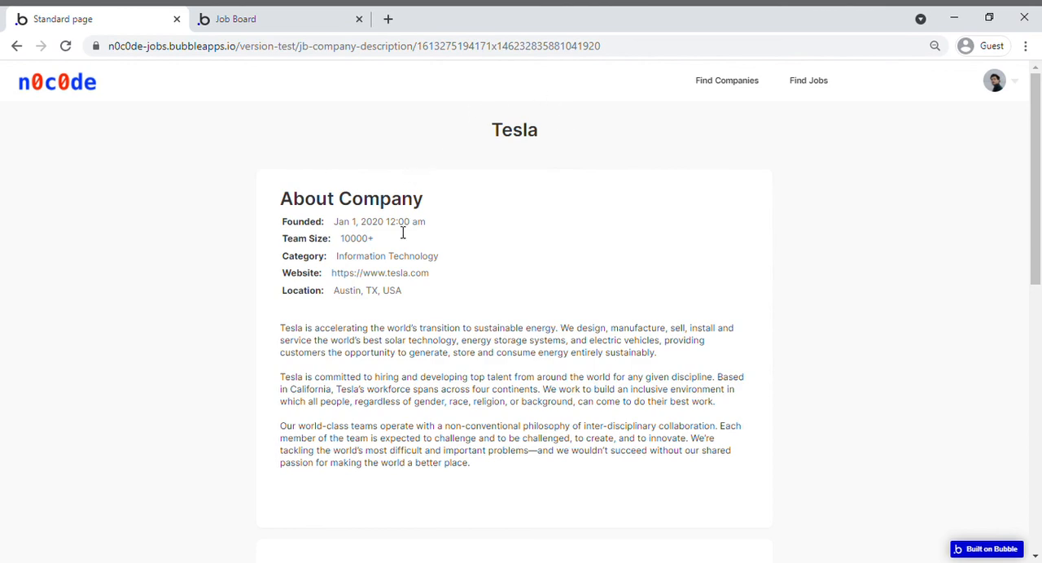
pyautogui.scroll(-3)
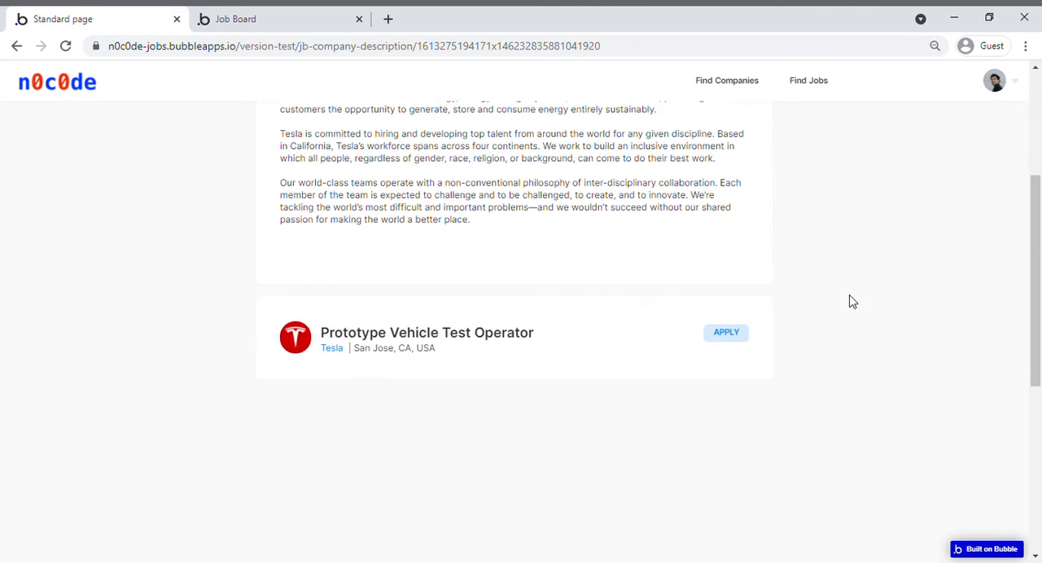
pyautogui.scroll(3)
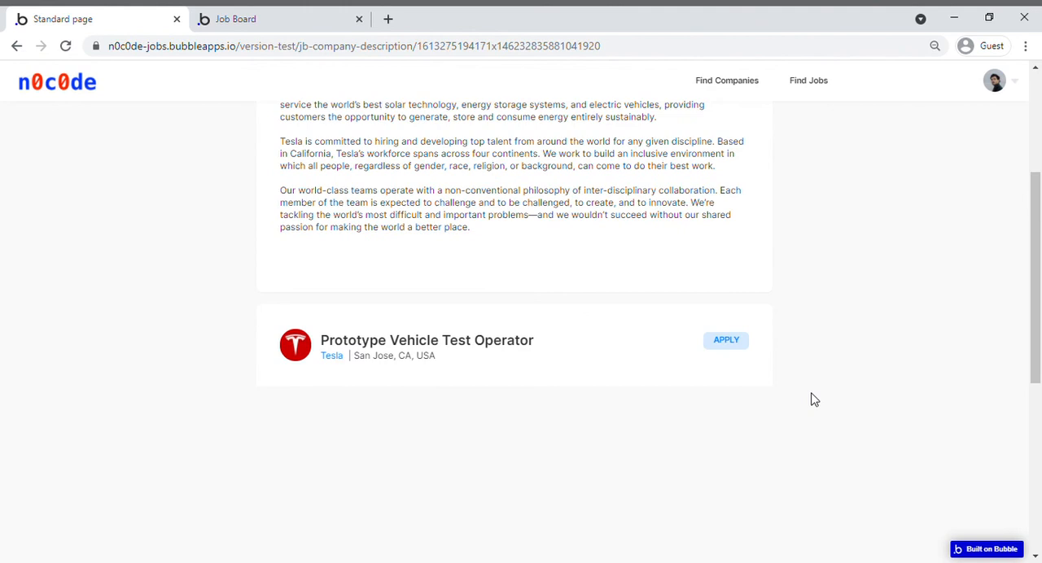
pyautogui.moveTo(710, 328)
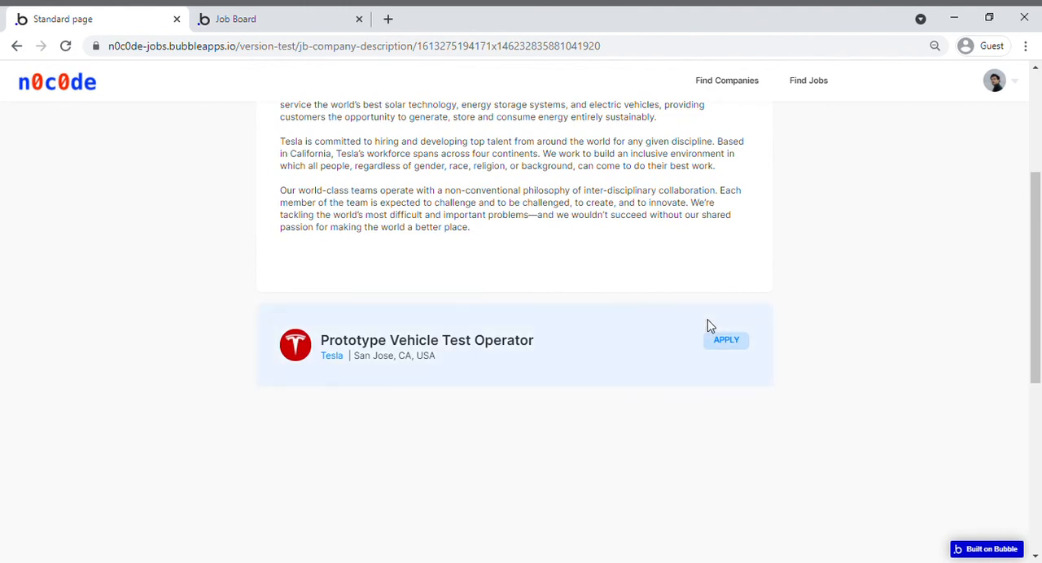
pyautogui.moveTo(719, 349)
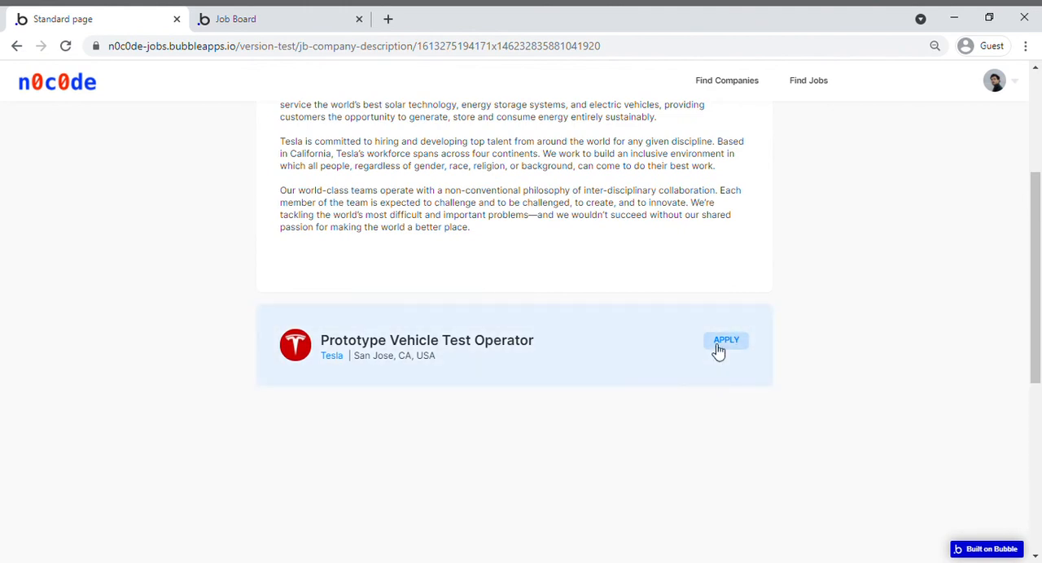
# Apply to Tesla's Prototype Vehicle Test Operator job and view the blank form
pyautogui.click(725, 341)
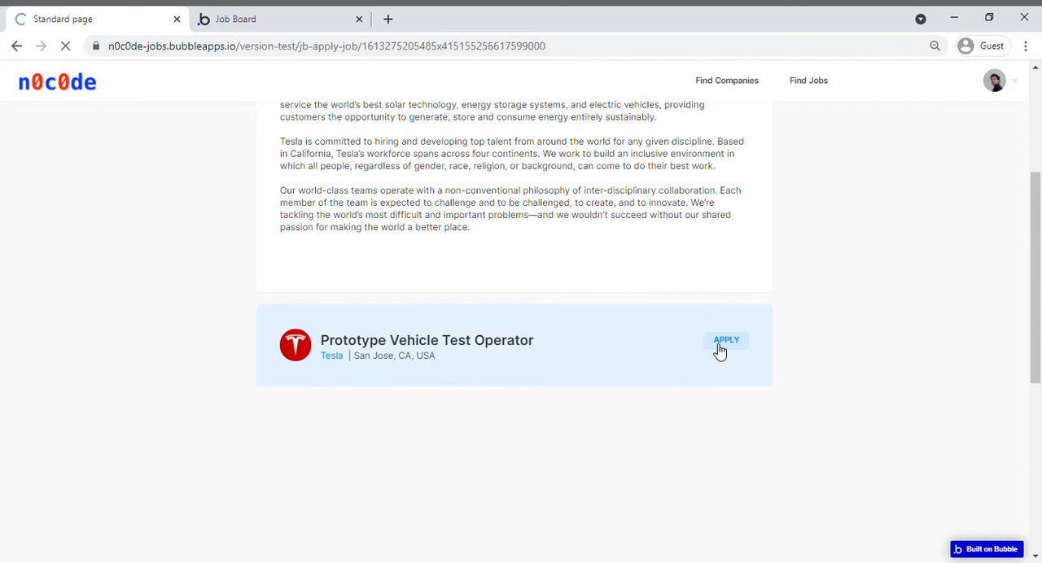
pyautogui.click(725, 340)
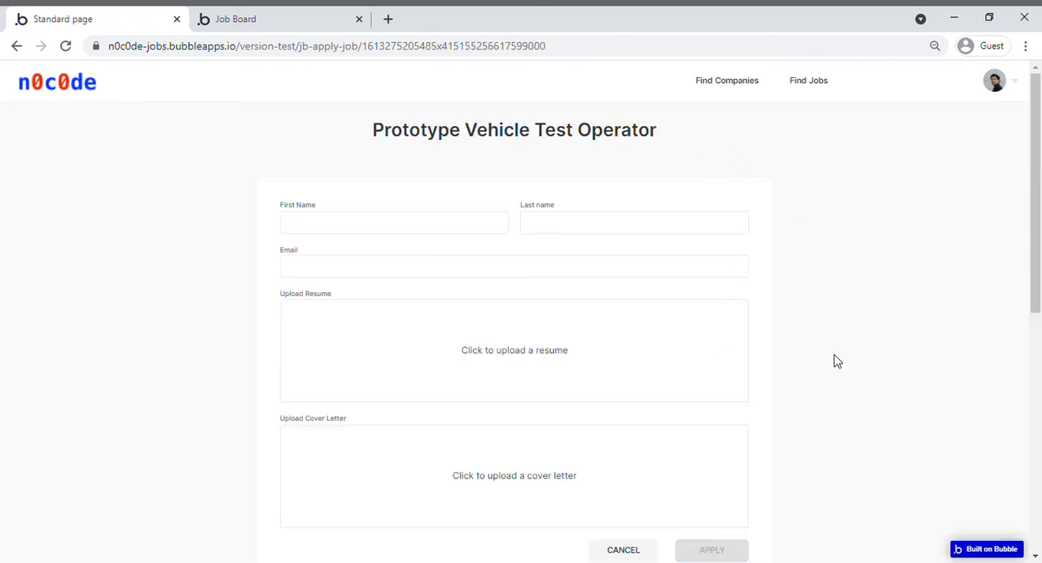
pyautogui.scroll(-3)
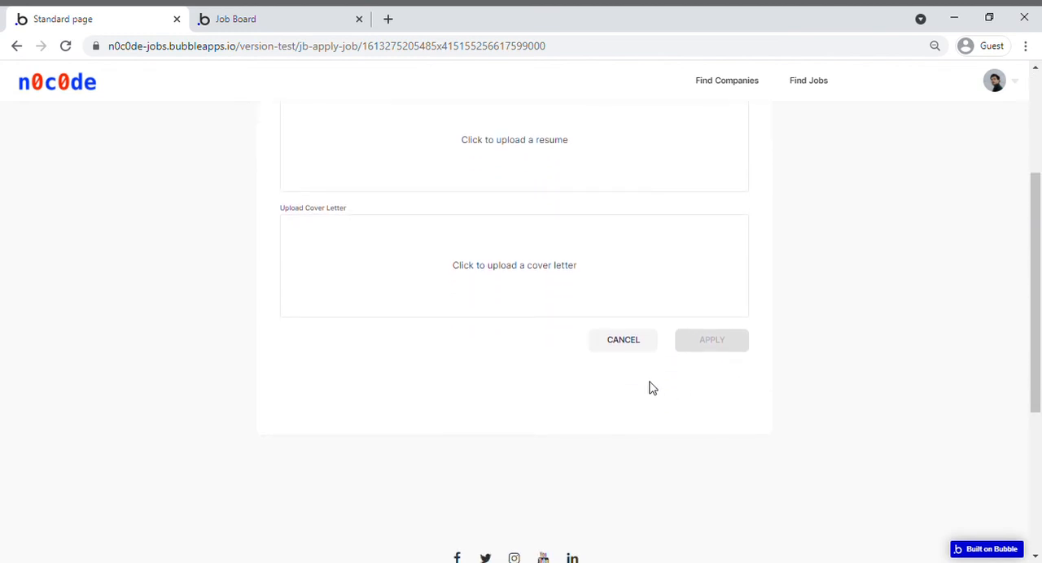
pyautogui.moveTo(721, 346)
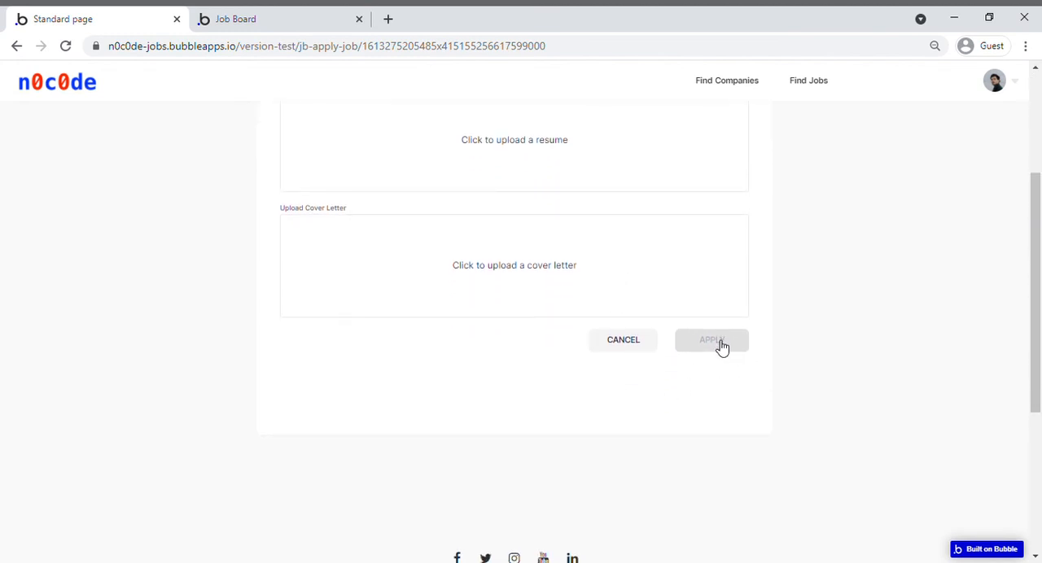